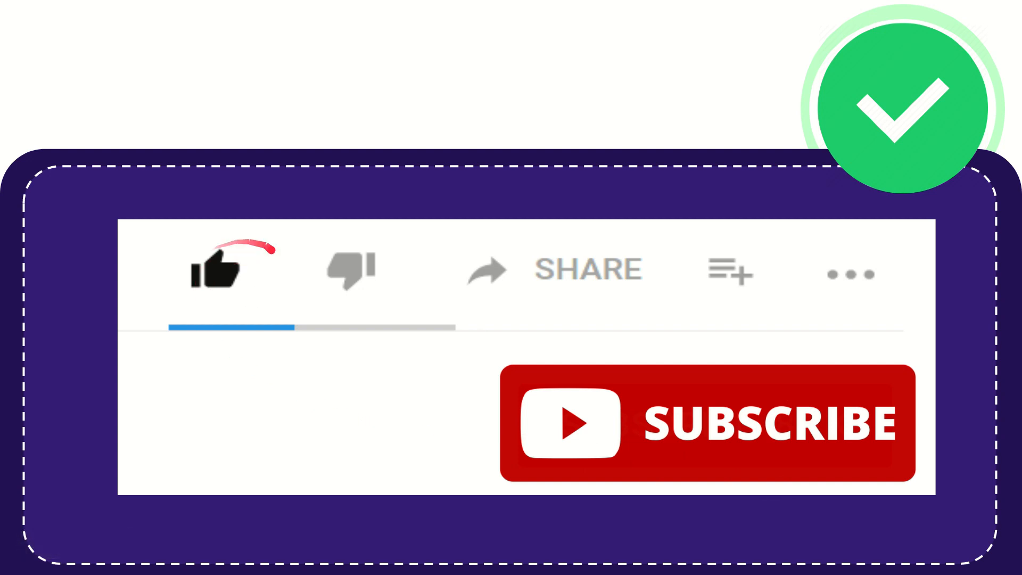
click(349, 273)
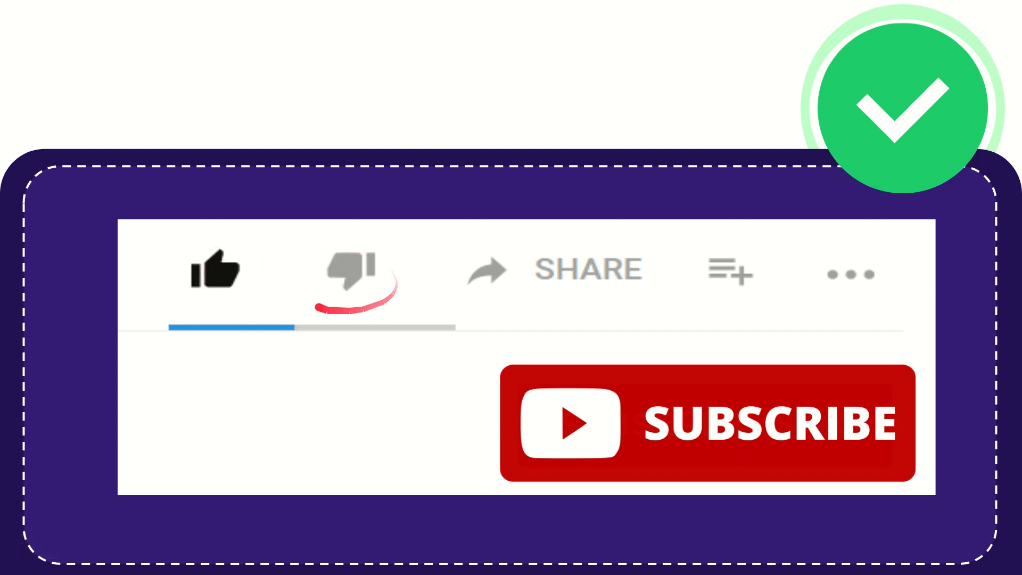